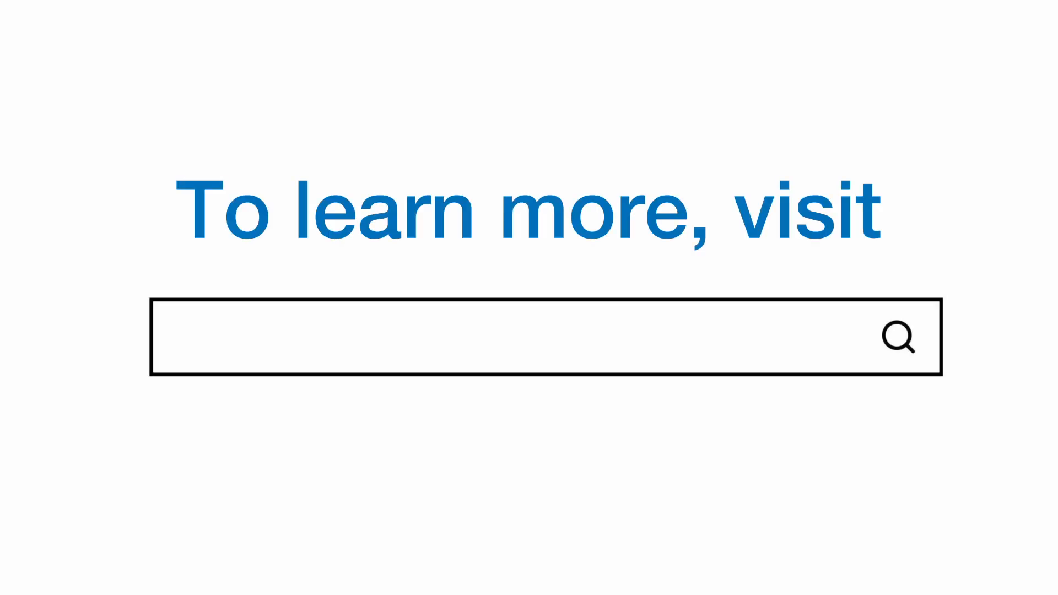
type("mouser.com/advantech")
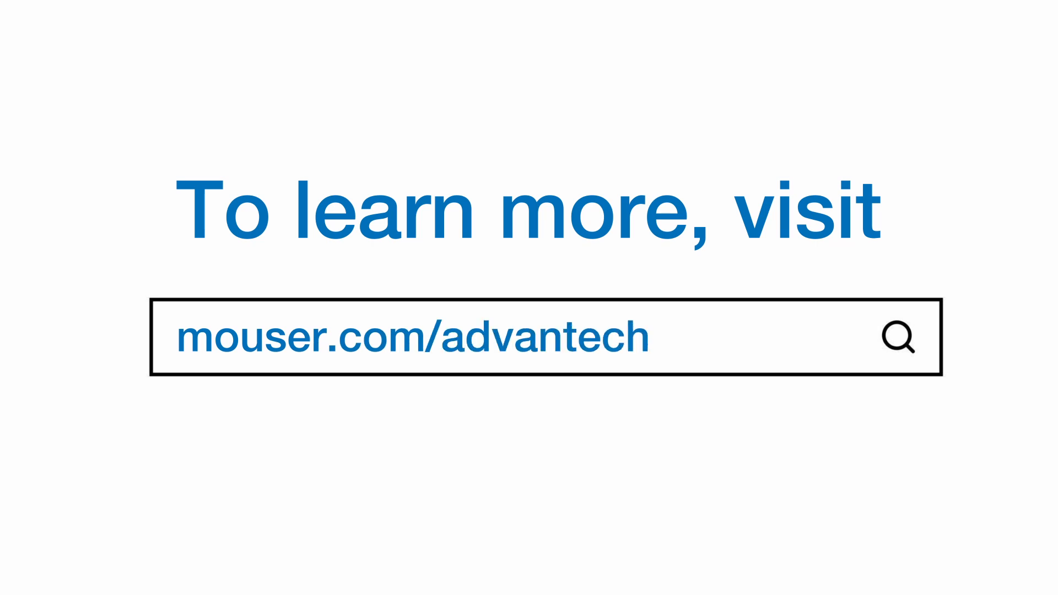